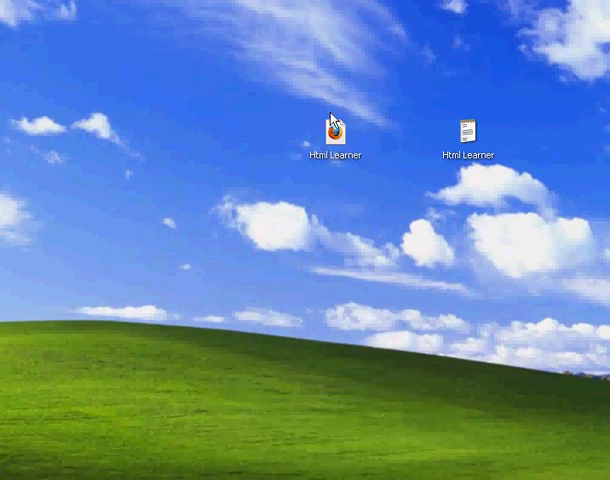
- Open the Html Learner file and begin the page with an <html> tag
{"action": "double_click", "coordinate": [468, 130]}
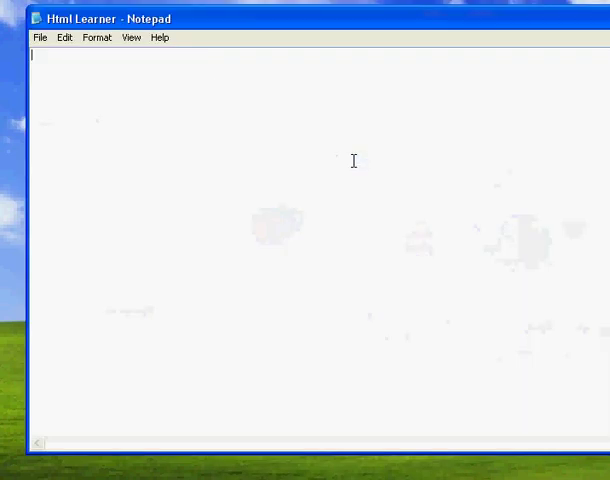
{"action": "type", "text": "<html>"}
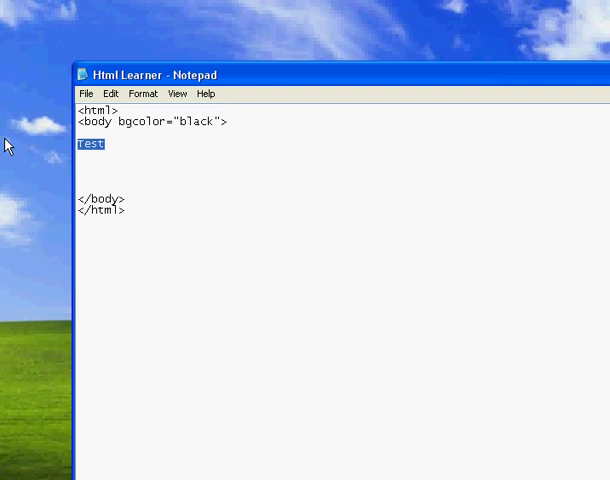
- Replace the selected word with 'Test' typed on a new body line
{"action": "key", "text": "Delete"}
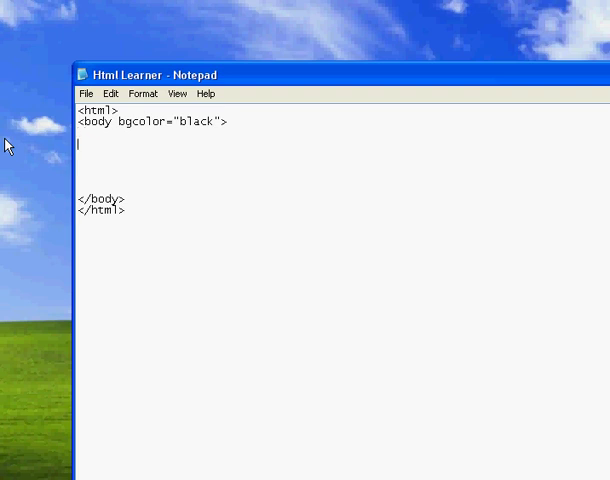
{"action": "type", "text": "Tes"}
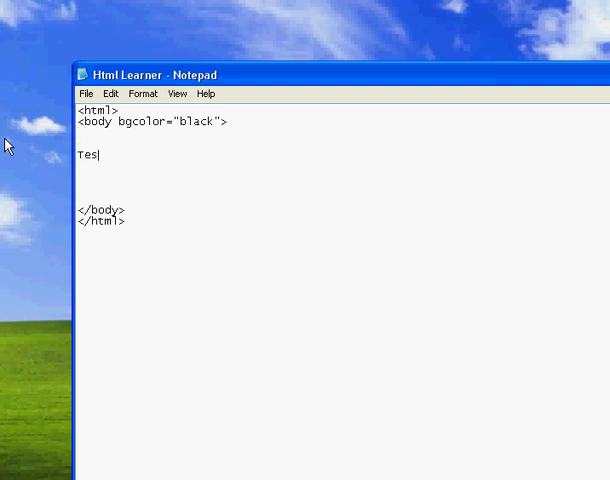
{"action": "type", "text": "t"}
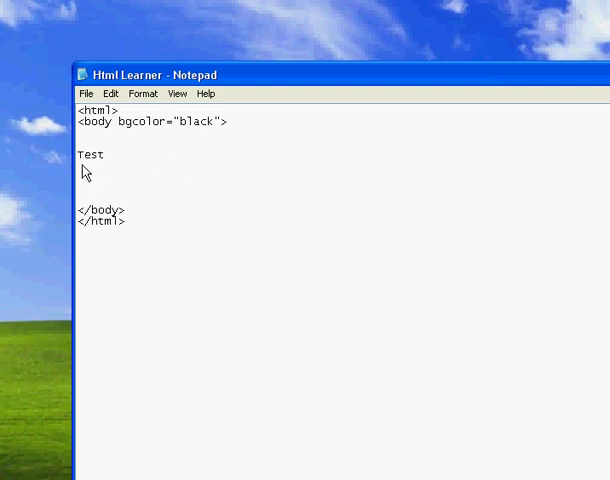
- Insert <font color="purple"> directly before Test
{"action": "left_click", "coordinate": [79, 154]}
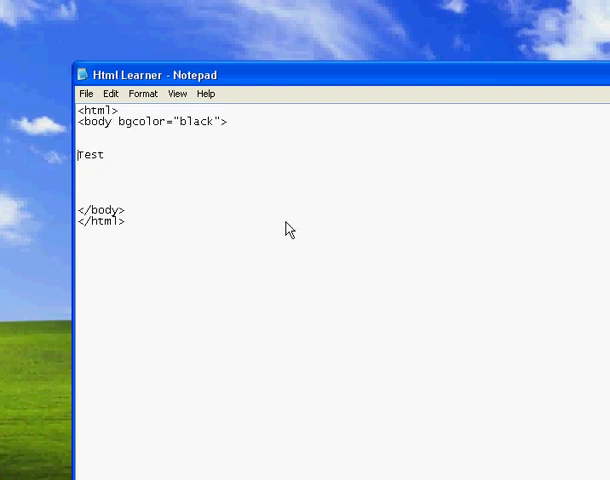
{"action": "type", "text": "<f"}
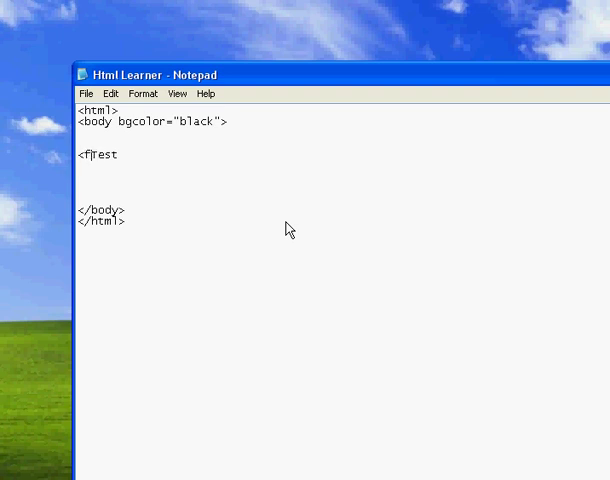
{"action": "type", "text": "ont c"}
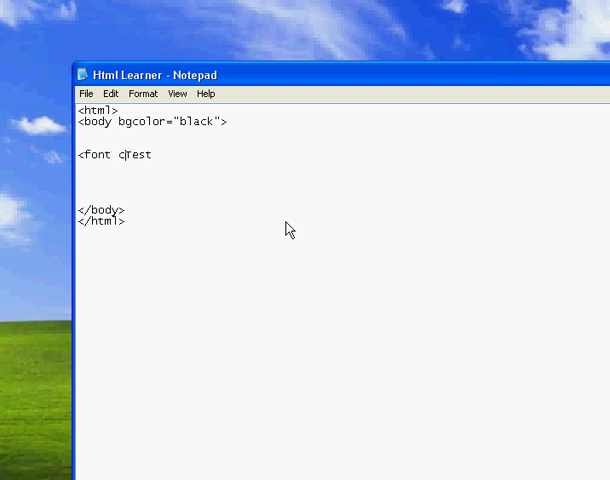
{"action": "type", "text": "olor="}
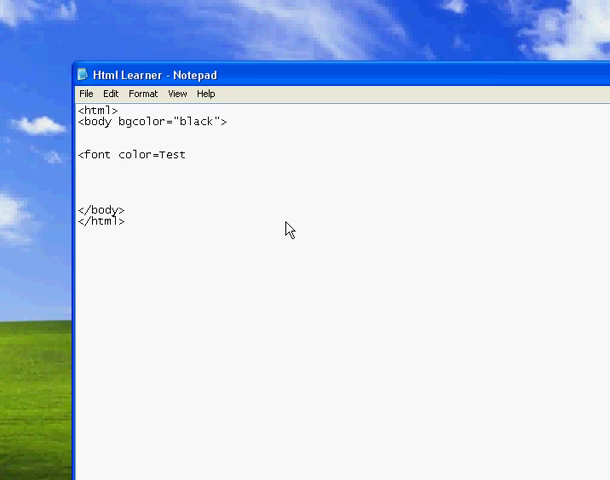
{"action": "type", "text": "\""}
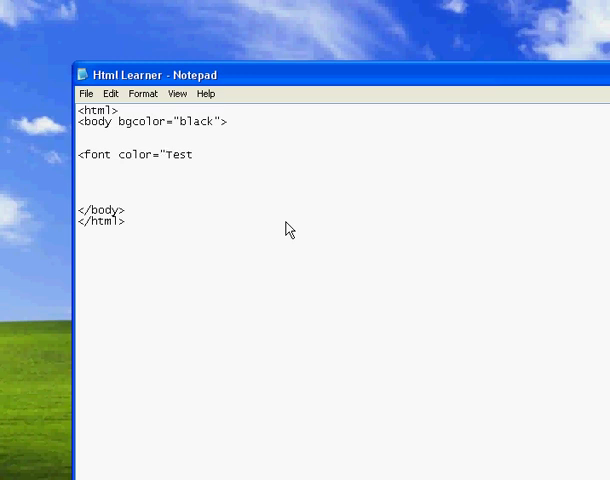
{"action": "type", "text": "pu"}
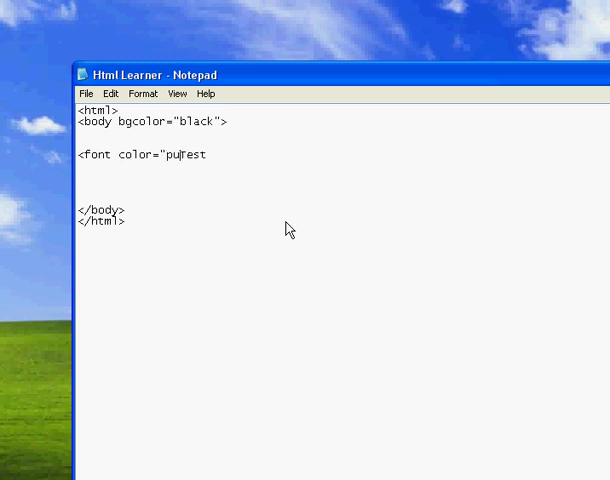
{"action": "type", "text": "rple"}
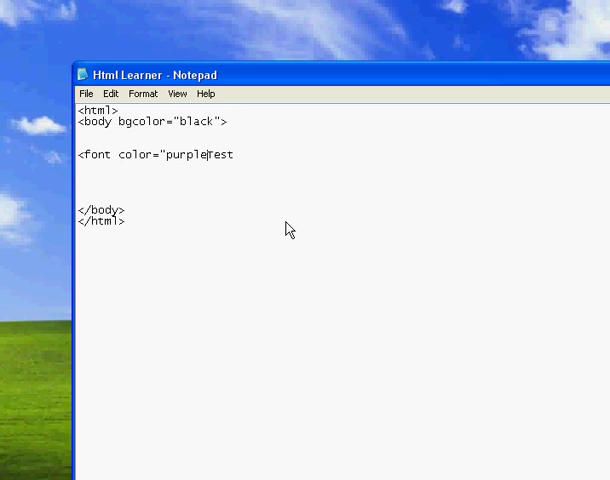
{"action": "type", "text": "\""}
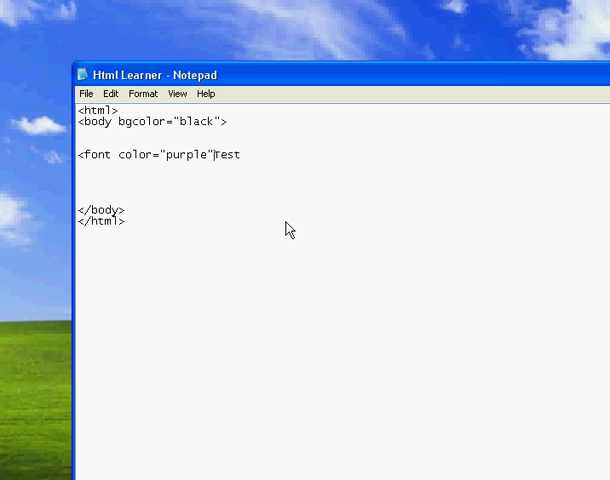
{"action": "type", "text": ">T"}
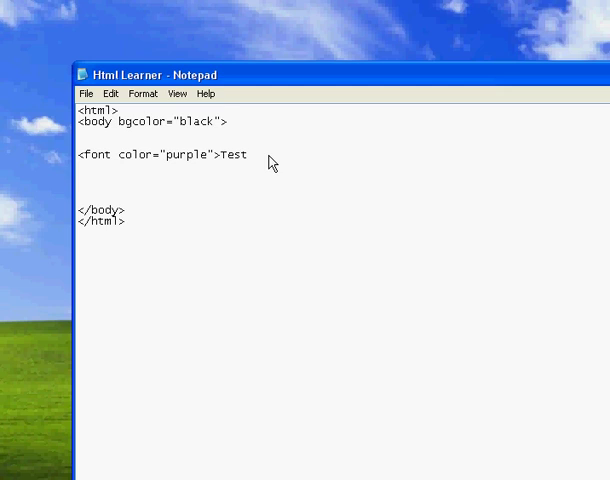
- Close the font tag with </font> after Test and save the HTML file
{"action": "type", "text": "<"}
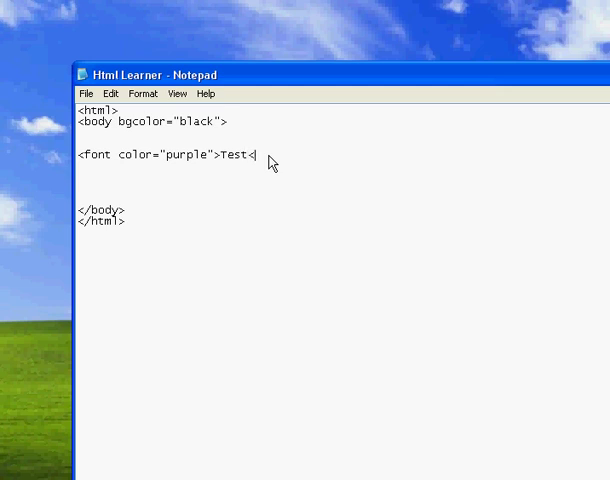
{"action": "type", "text": "/fo"}
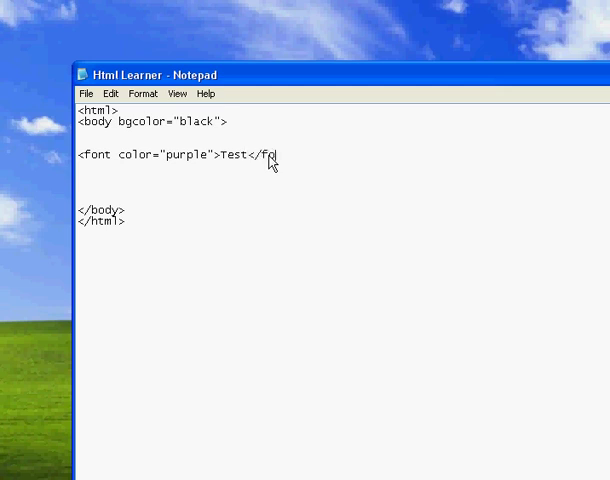
{"action": "type", "text": "nt>"}
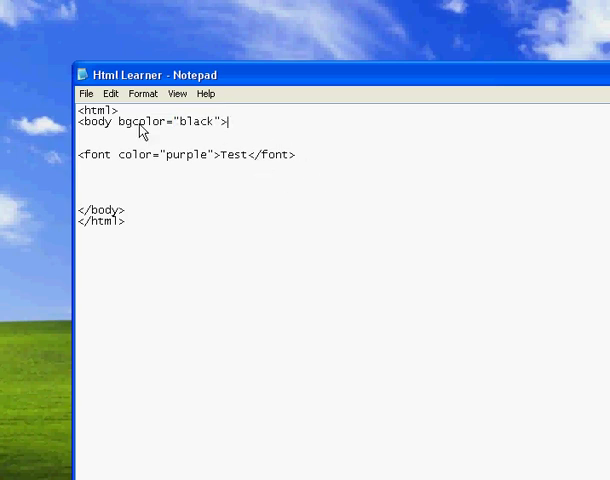
{"action": "left_click", "coordinate": [86, 93]}
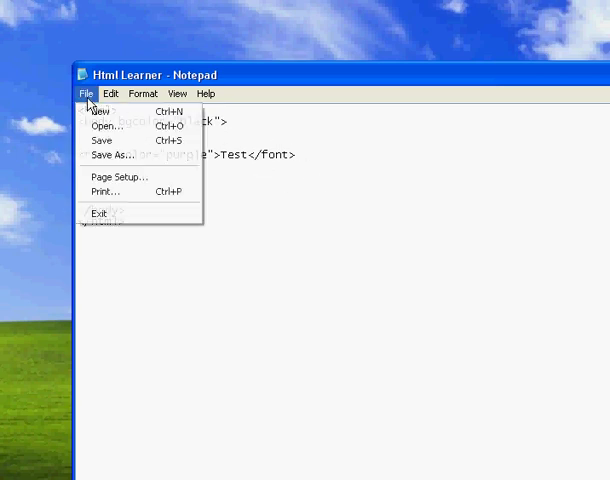
{"action": "mouse_move", "coordinate": [101, 140]}
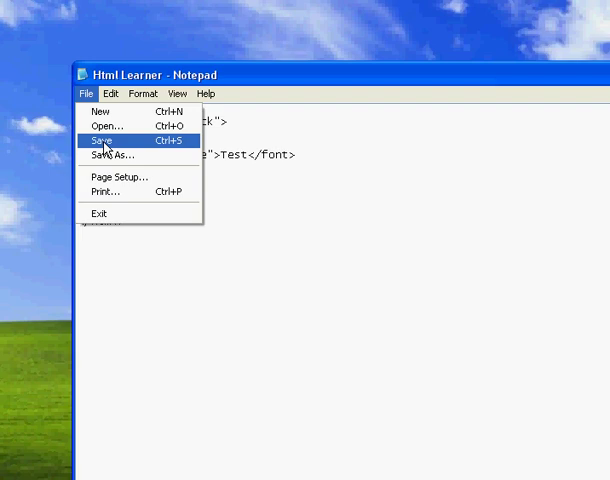
{"action": "left_click", "coordinate": [101, 140]}
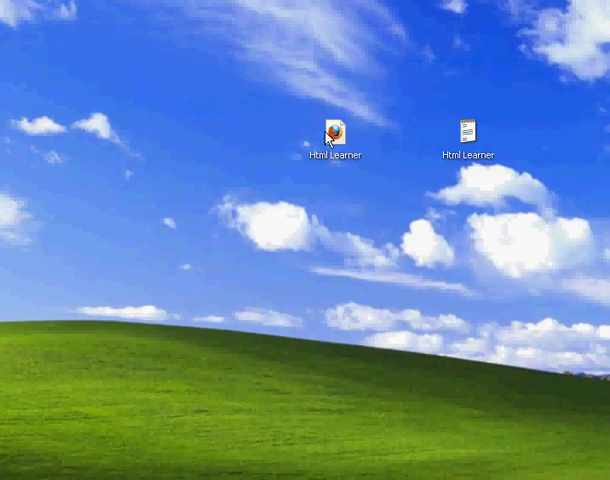